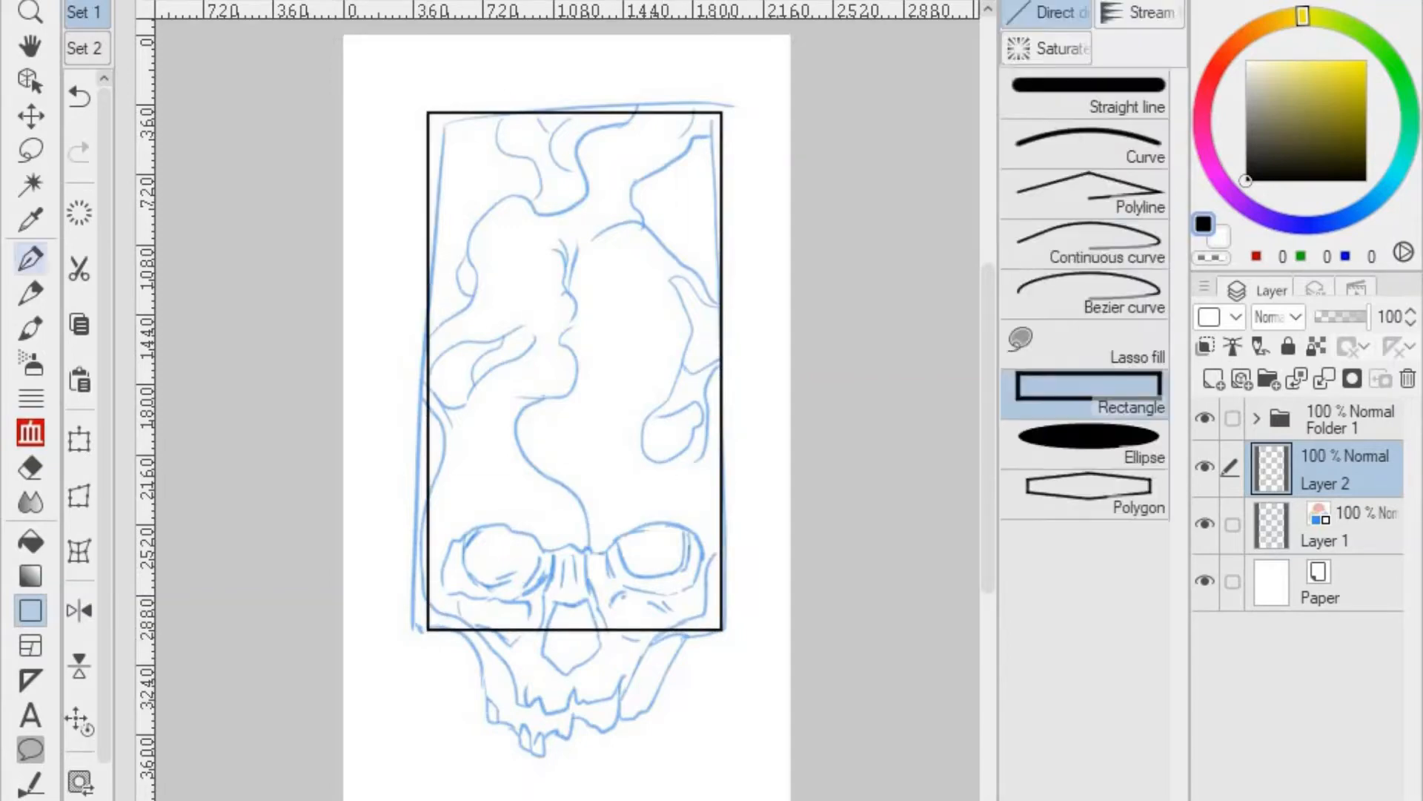
- Ink the first black stroke along the skull's lower left jaw with the Turnip pen
left_click(1042, 13)
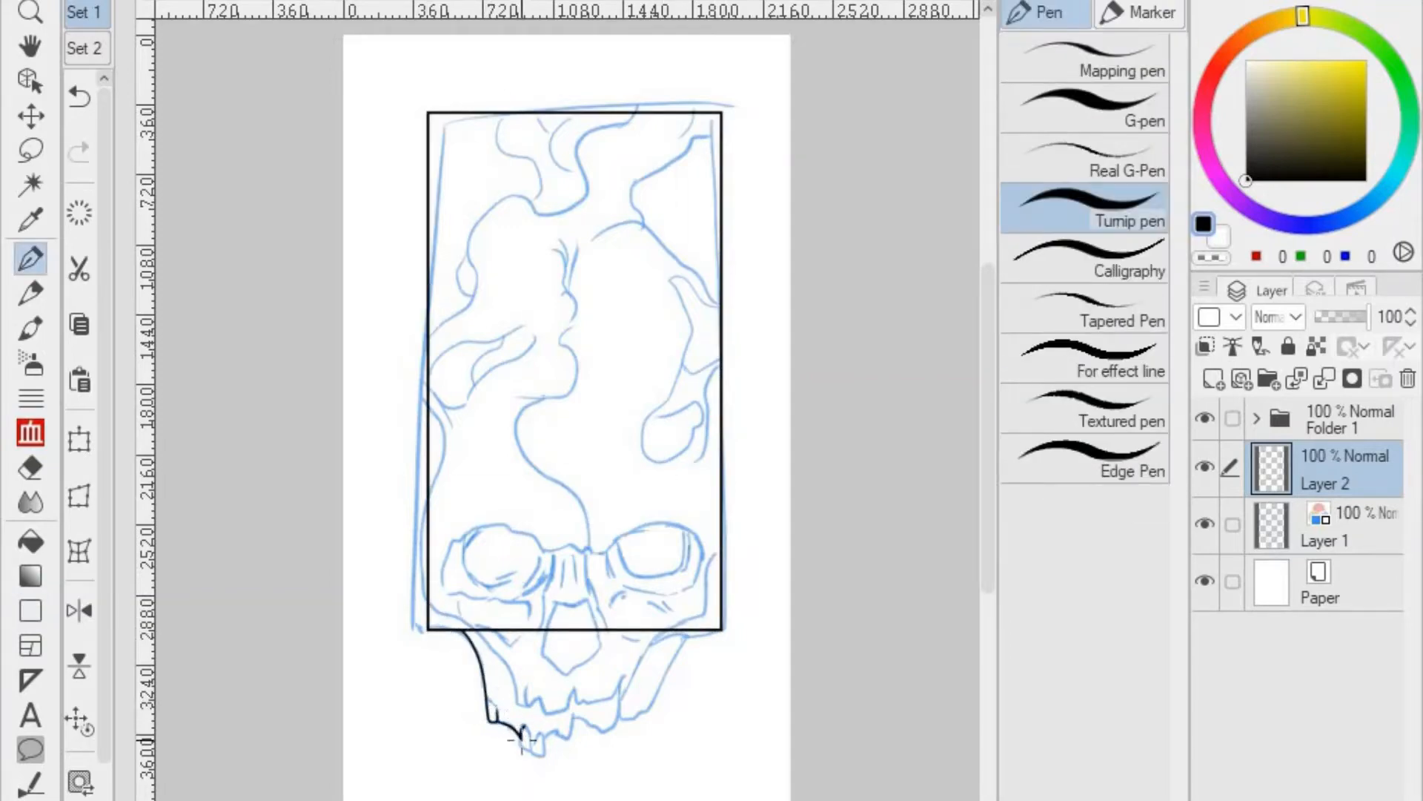